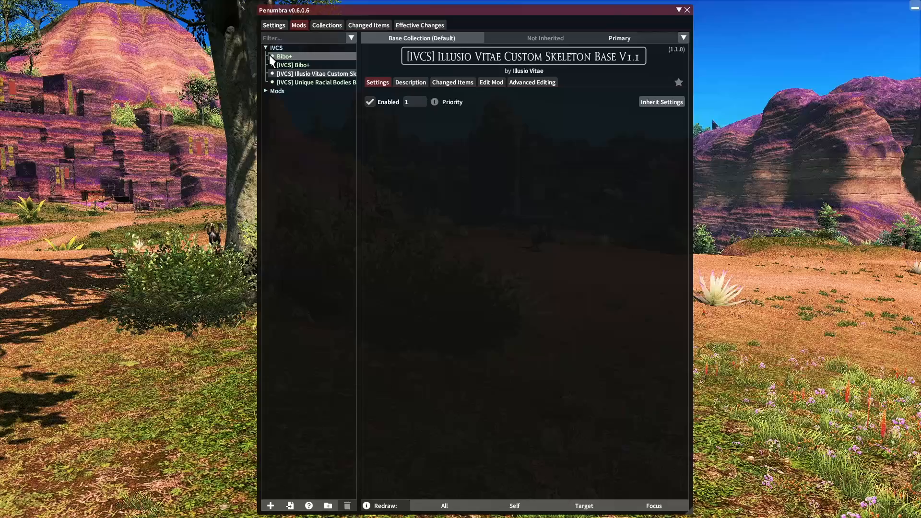
# - Review the Bibo+, Custom Skeleton Base, Unique Racial Bodies Base and [IVCS] Bibo+ mods, confirming priorities 1, 2 and 3
pyautogui.click(294, 64)
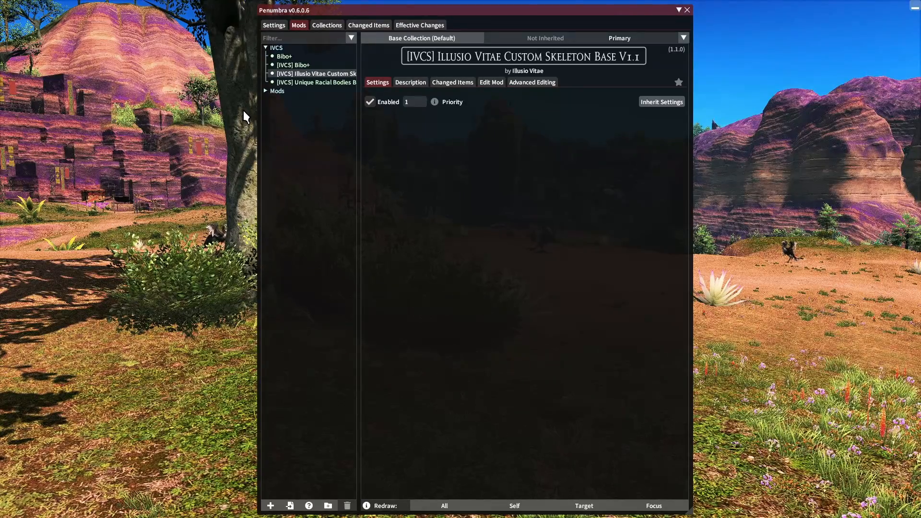
pyautogui.moveTo(265, 116)
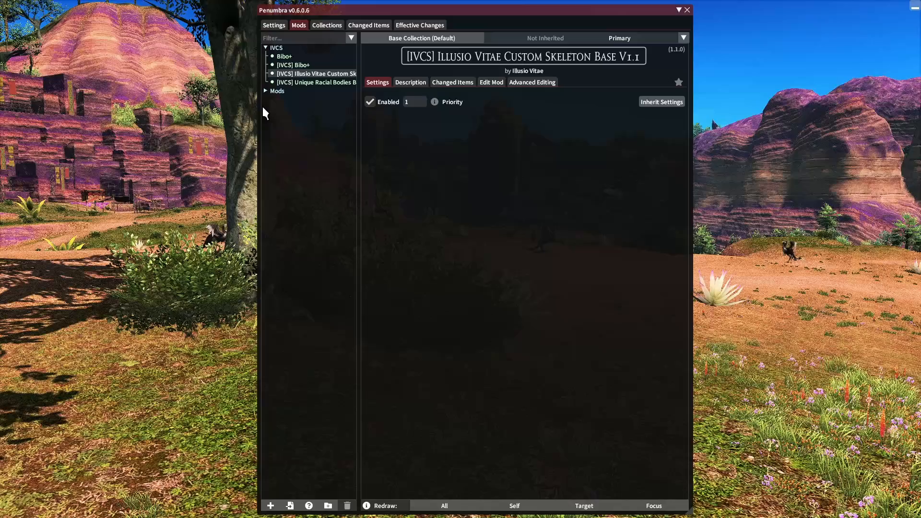
pyautogui.click(285, 55)
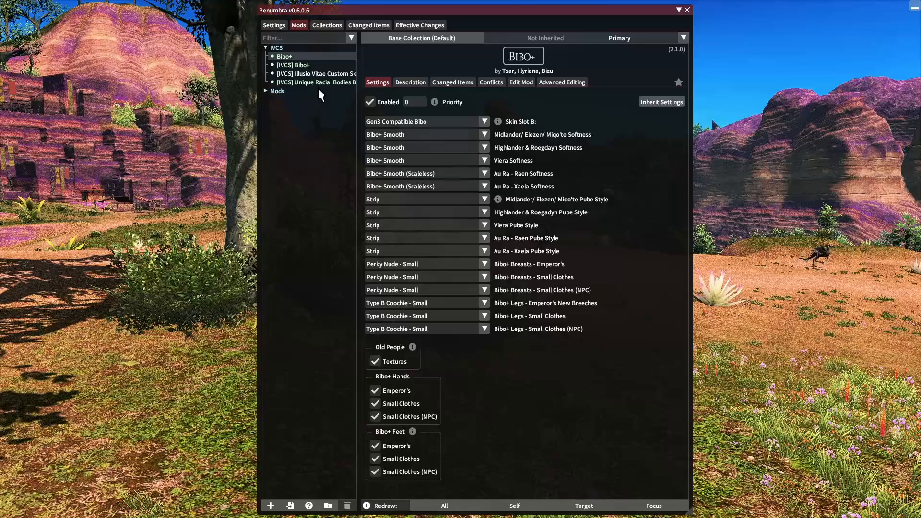
pyautogui.click(316, 74)
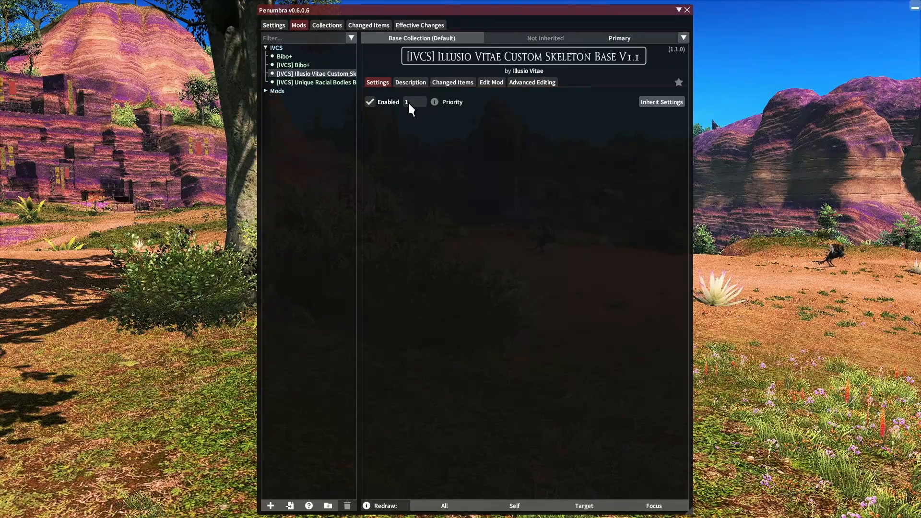
pyautogui.click(316, 82)
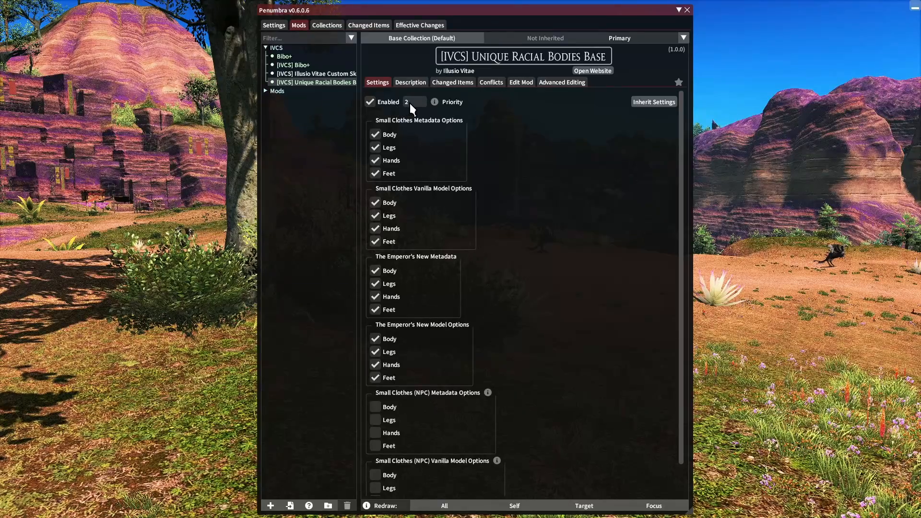
pyautogui.click(291, 64)
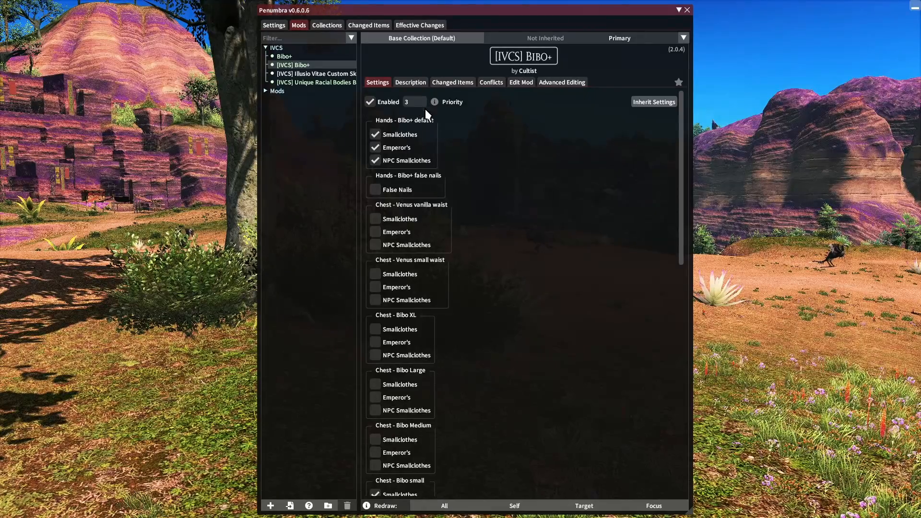
pyautogui.moveTo(526, 163)
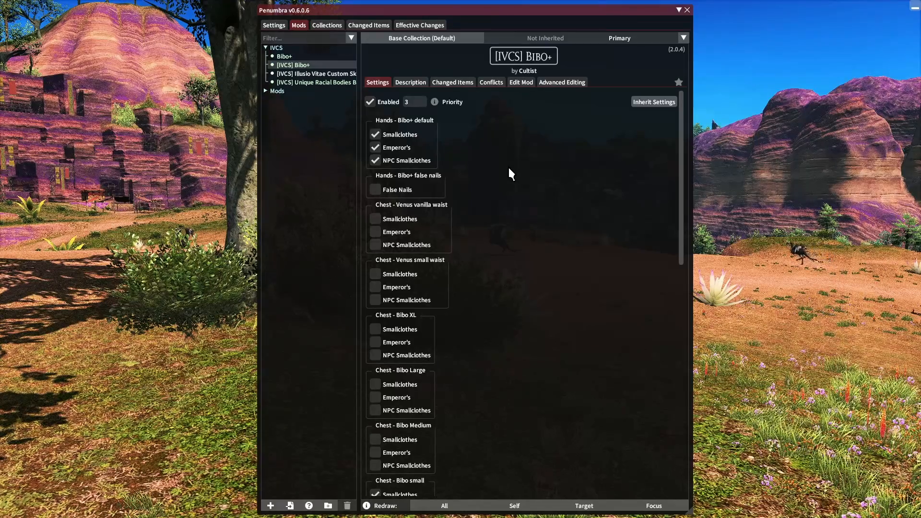
pyautogui.moveTo(448, 144)
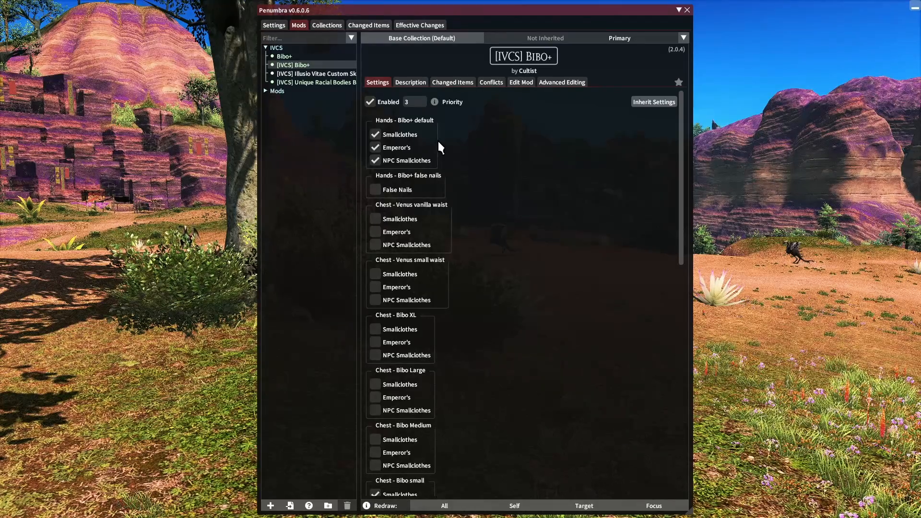
pyautogui.scroll(-3)
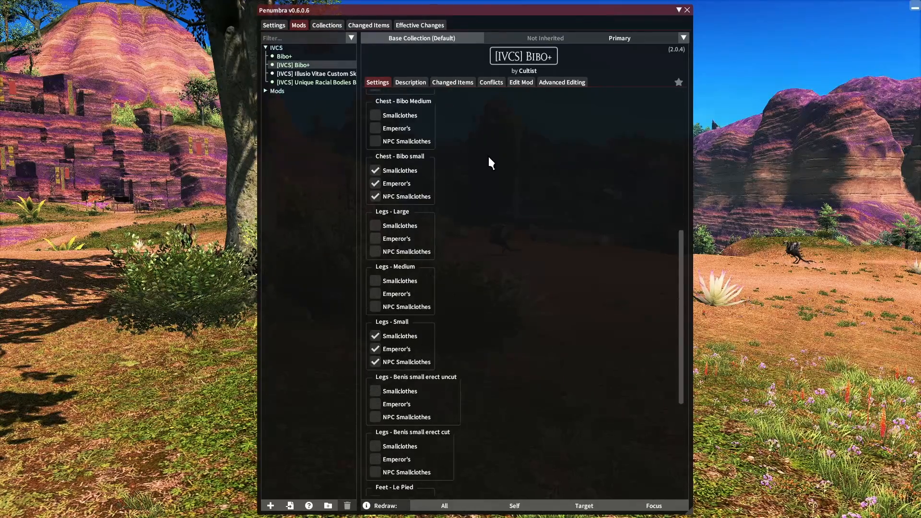
pyautogui.moveTo(429, 175)
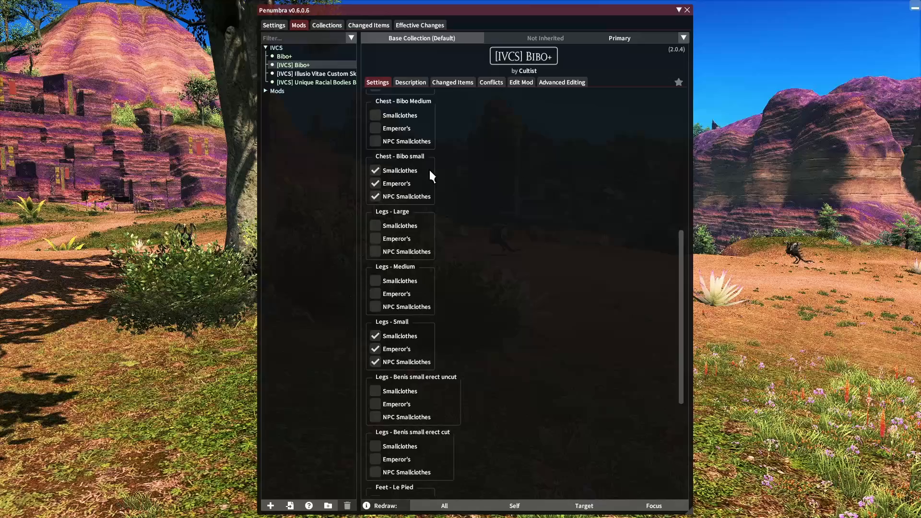
pyautogui.moveTo(456, 244)
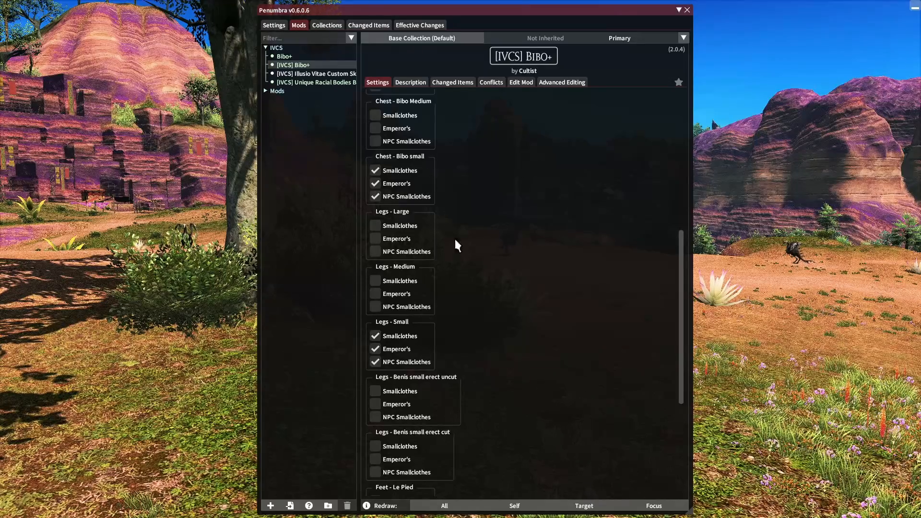
pyautogui.moveTo(434, 351)
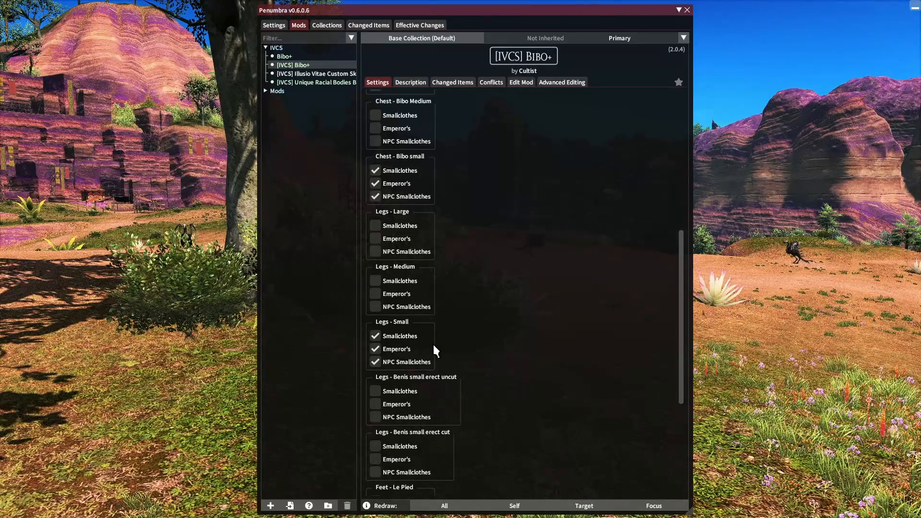
pyautogui.moveTo(473, 329)
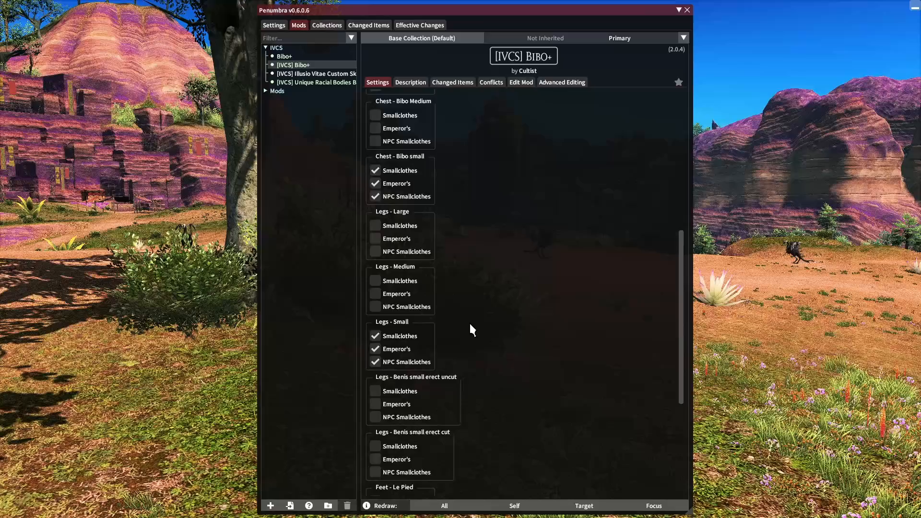
pyautogui.moveTo(462, 301)
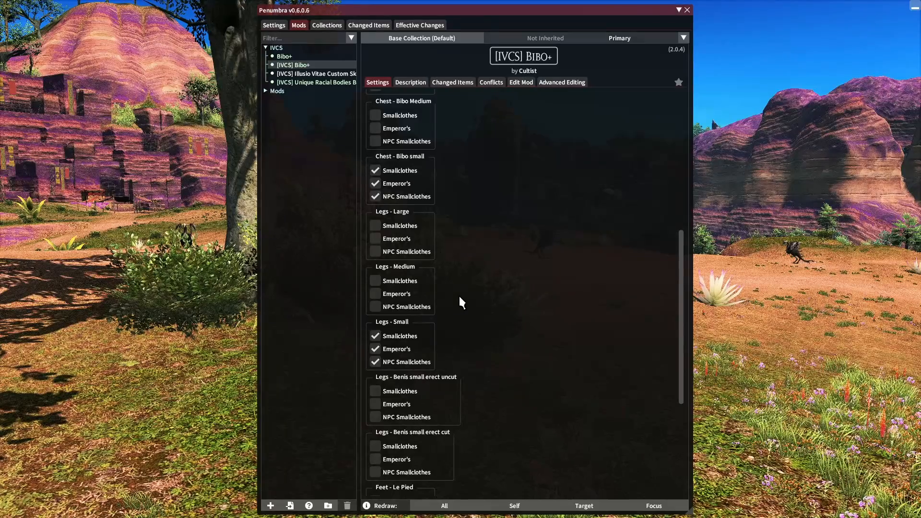
pyautogui.scroll(-3)
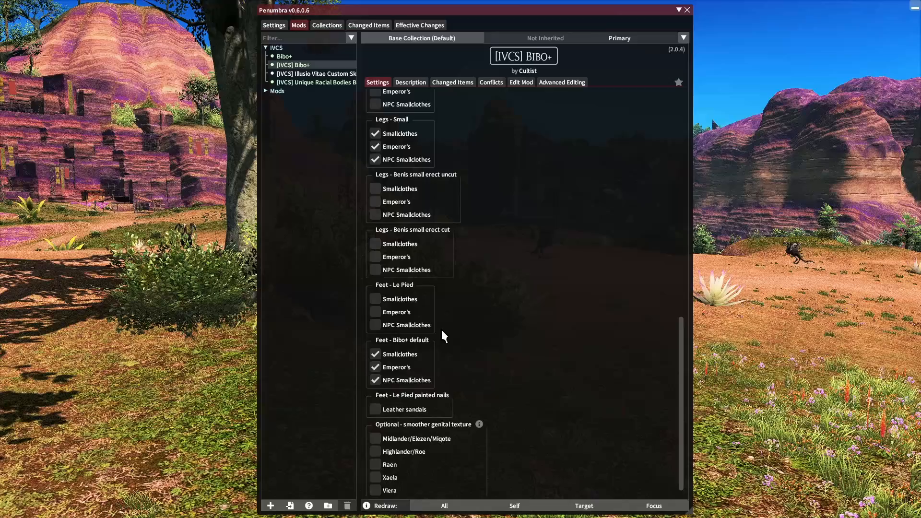
pyautogui.moveTo(442, 352)
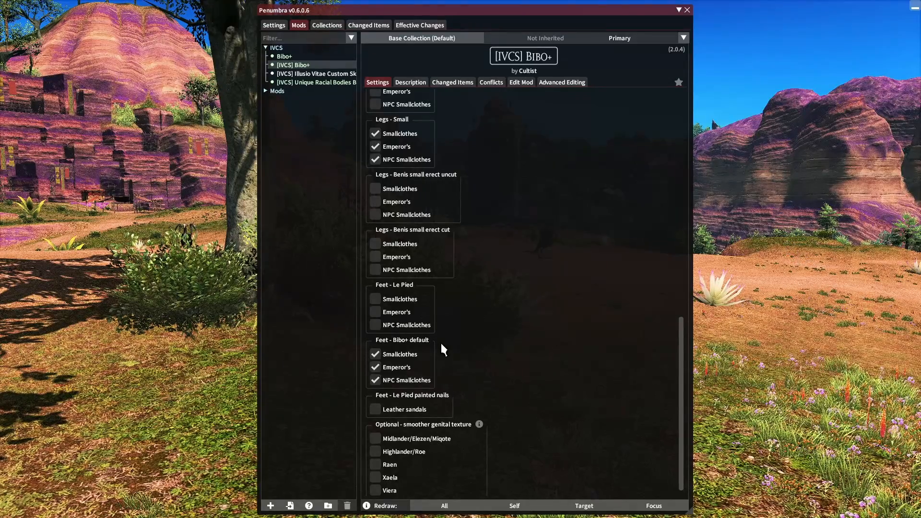
pyautogui.moveTo(330, 131)
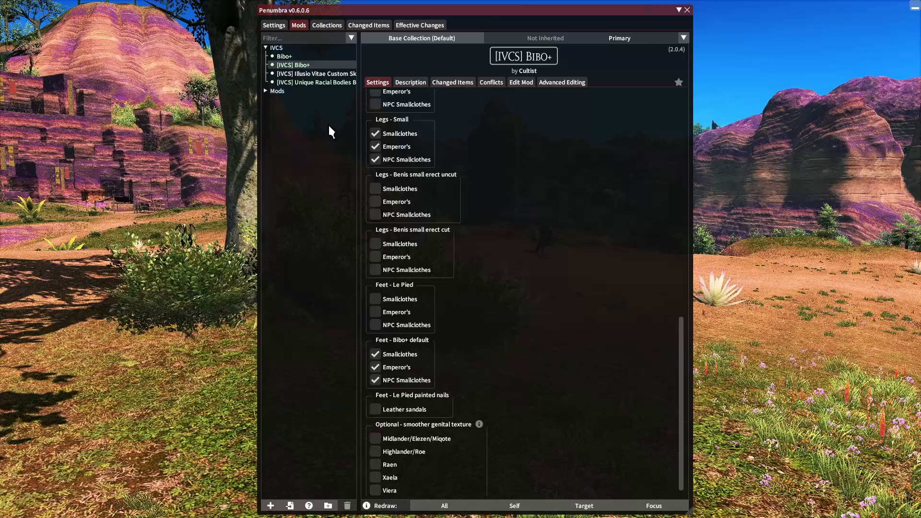
# - Show the [IVCS] Unique Racial Bodies Base settings with Body, Legs, Hands and Feet options visible
pyautogui.click(316, 83)
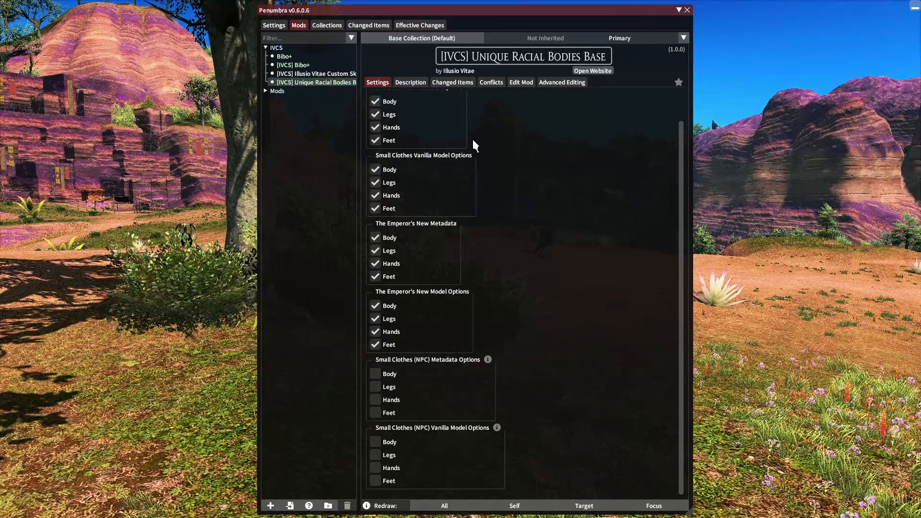
pyautogui.moveTo(448, 138)
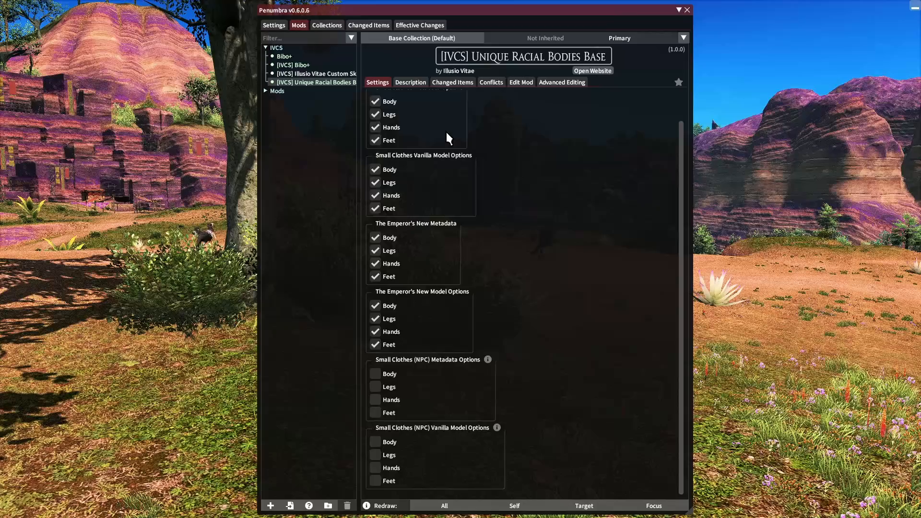
pyautogui.moveTo(426, 263)
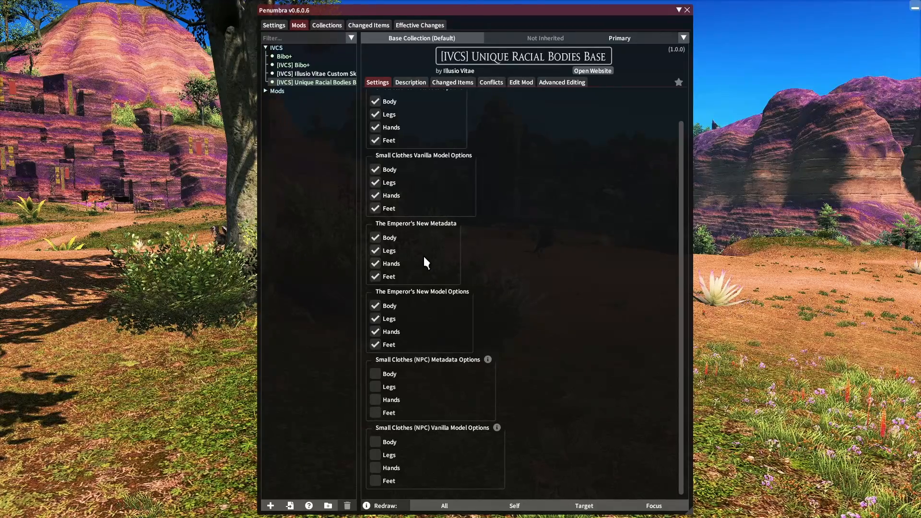
pyautogui.moveTo(513, 284)
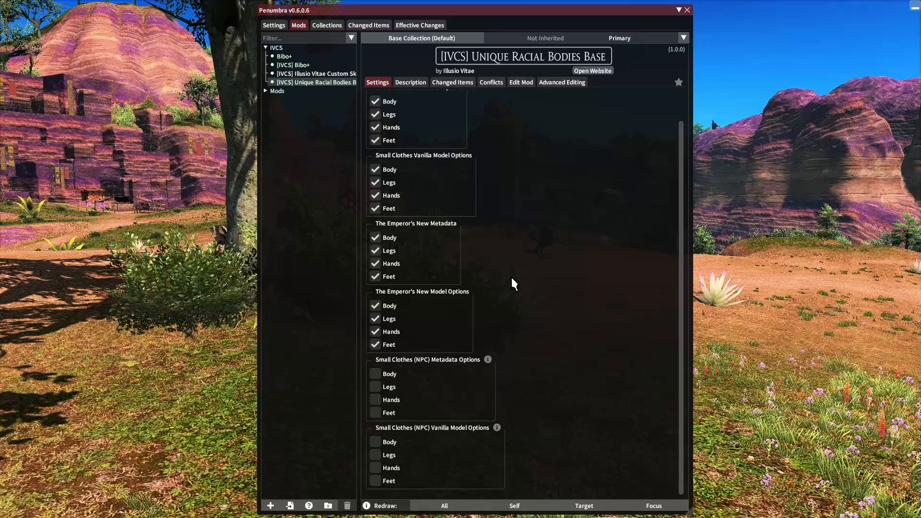
pyautogui.moveTo(467, 410)
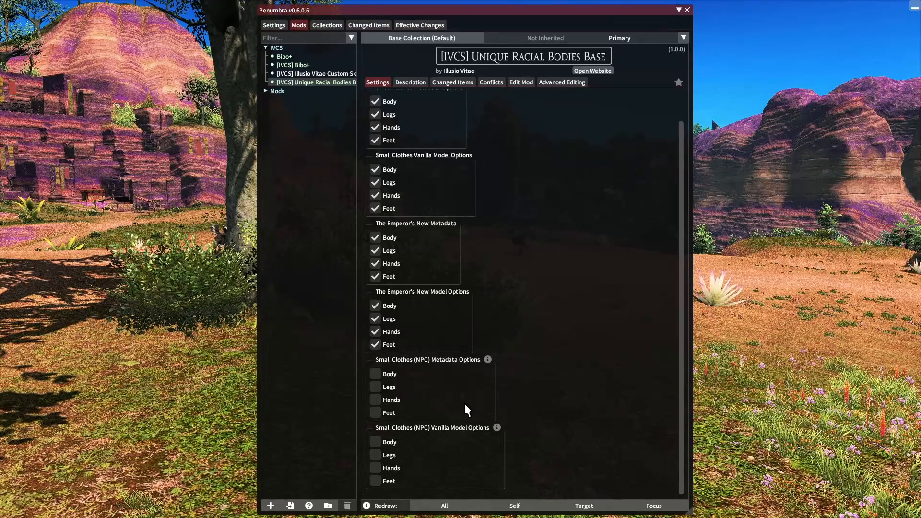
pyautogui.moveTo(487, 359)
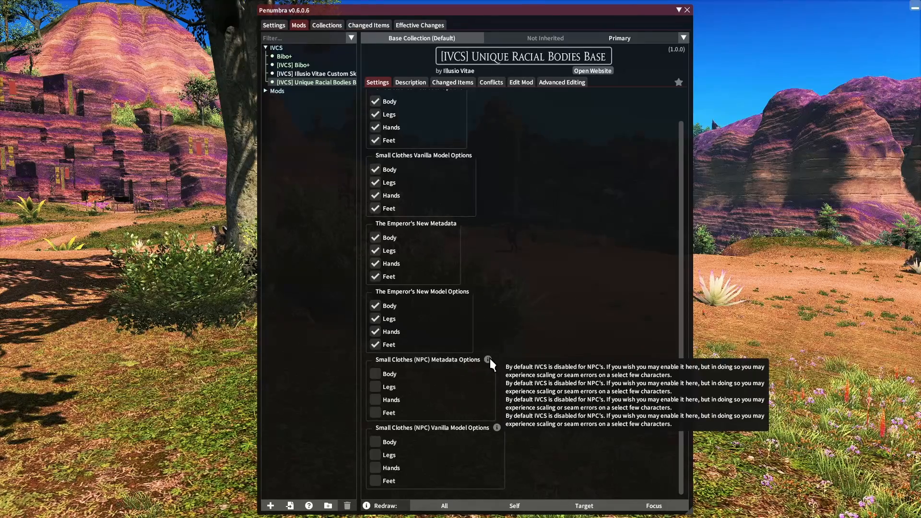
pyautogui.moveTo(507, 362)
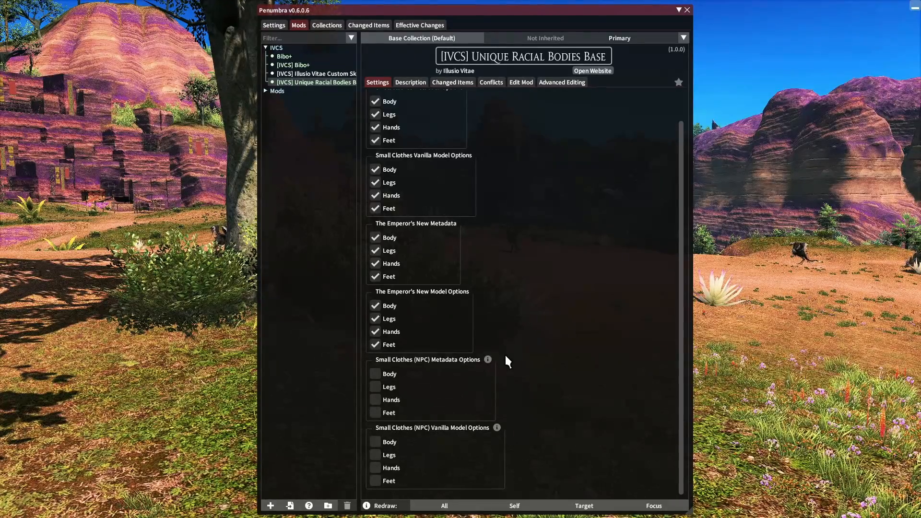
pyautogui.moveTo(528, 316)
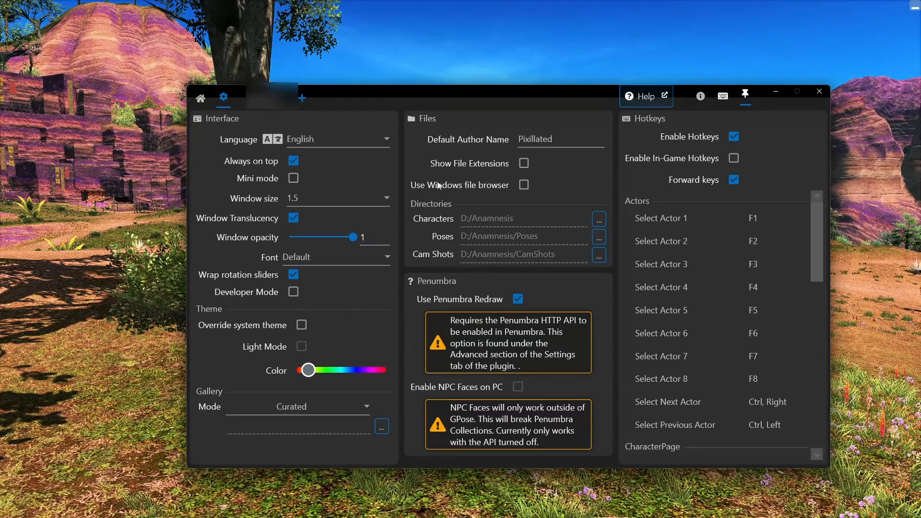
pyautogui.moveTo(512, 122)
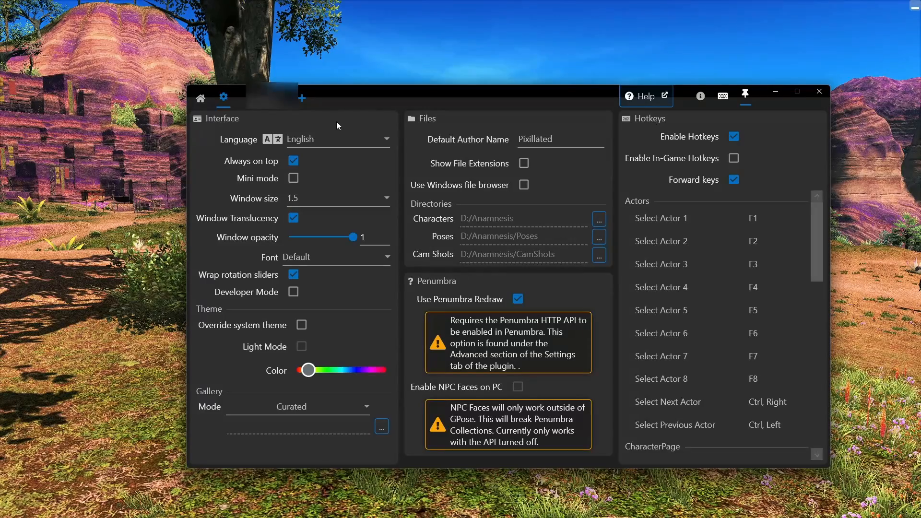
# - Switch from settings to the Character page showing the Au Ra Xaela's appearance and equipment
pyautogui.click(207, 203)
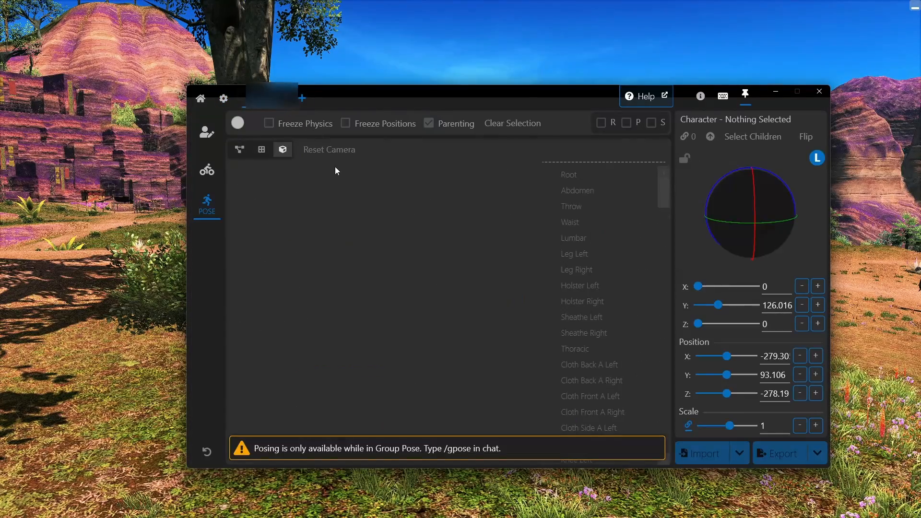
pyautogui.click(206, 130)
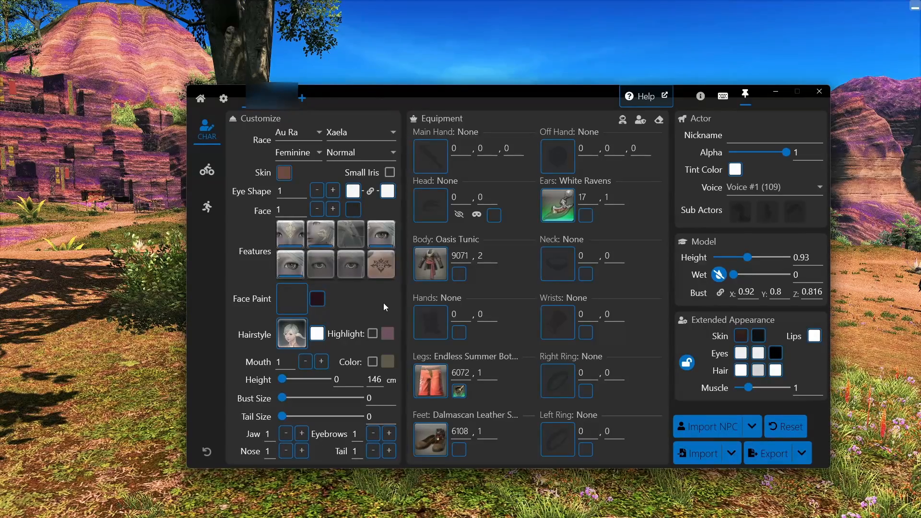
pyautogui.moveTo(362, 306)
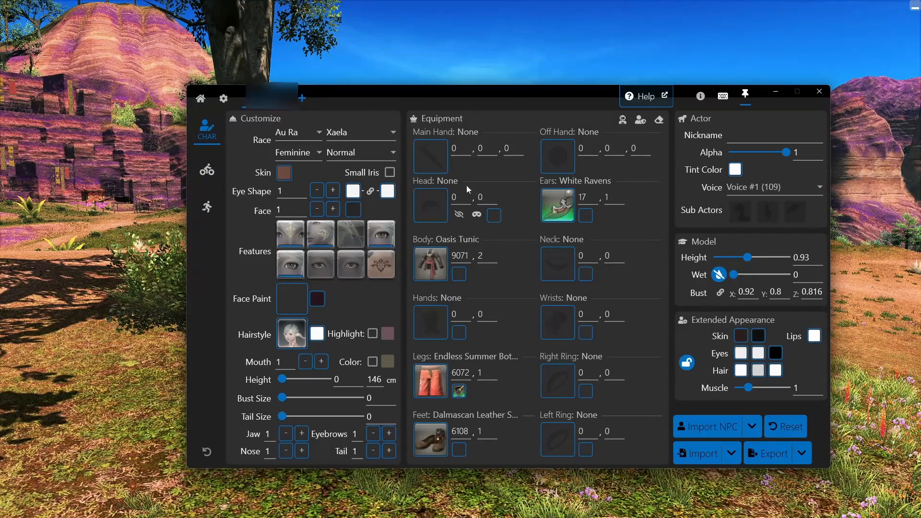
pyautogui.moveTo(475, 326)
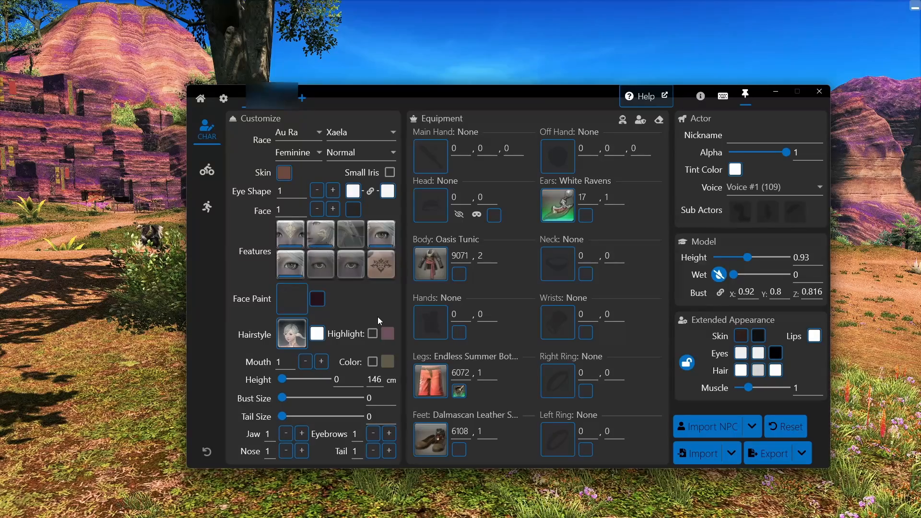
pyautogui.moveTo(220, 244)
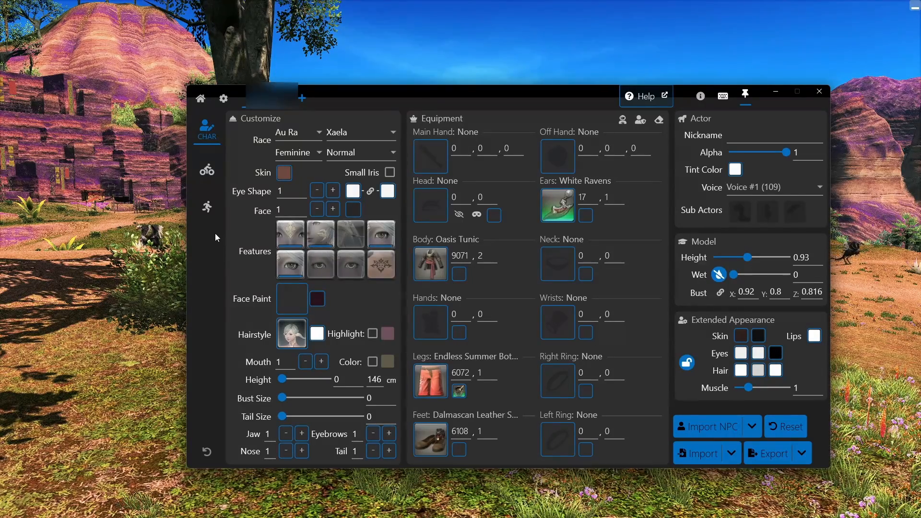
# - Go to the Pose page and select the Body (2D) silhouette bone layout
pyautogui.click(207, 205)
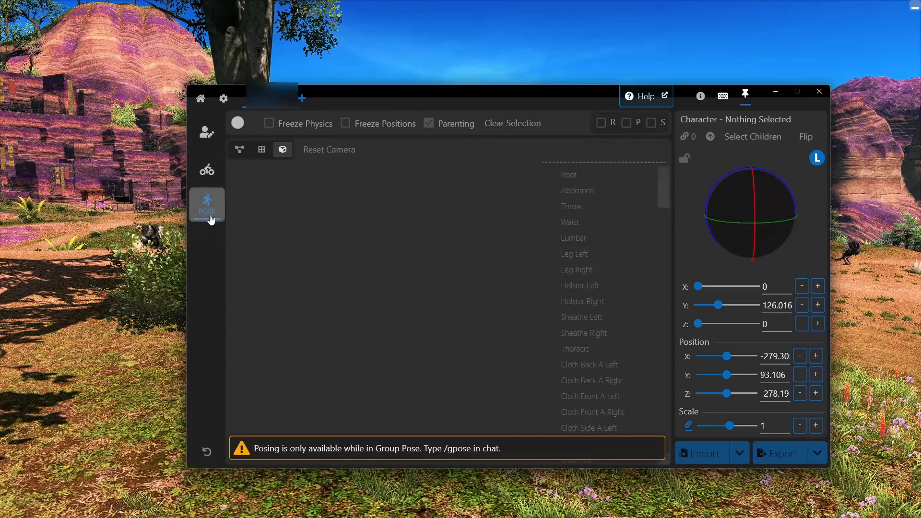
pyautogui.moveTo(212, 245)
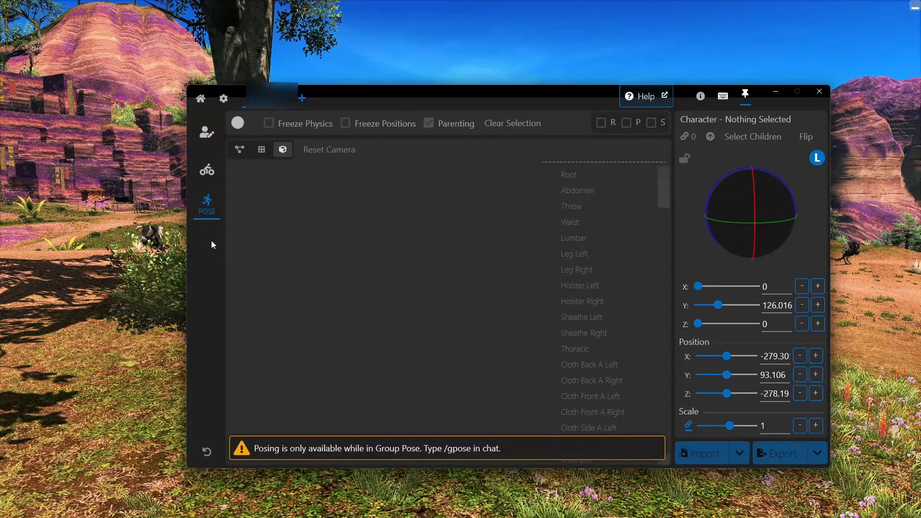
pyautogui.moveTo(239, 150)
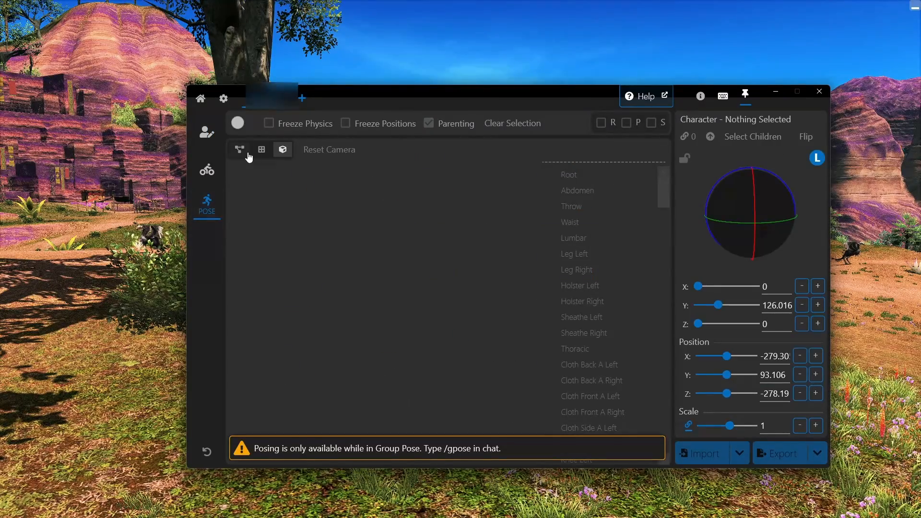
pyautogui.click(238, 150)
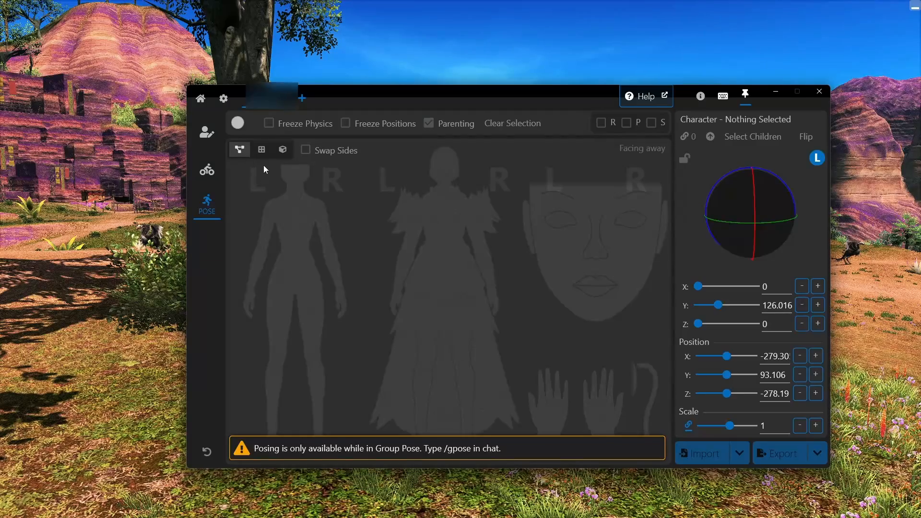
pyautogui.moveTo(279, 234)
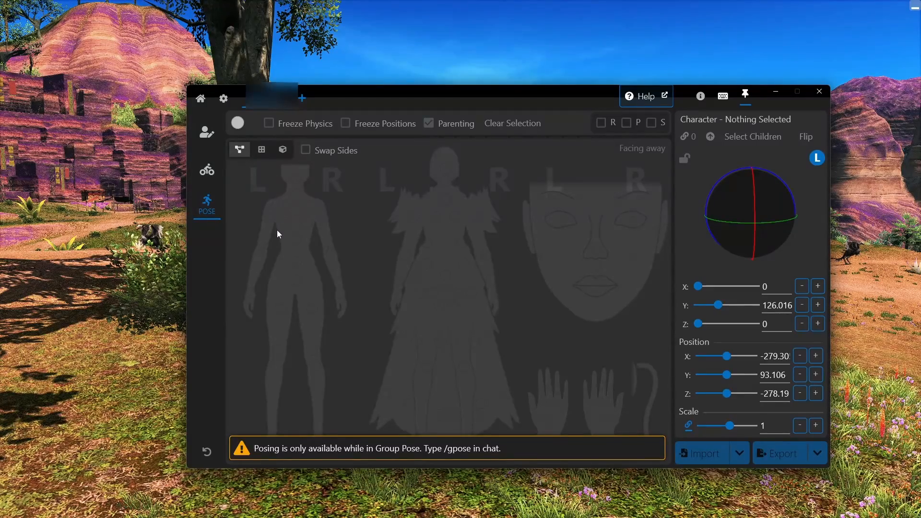
pyautogui.moveTo(265, 443)
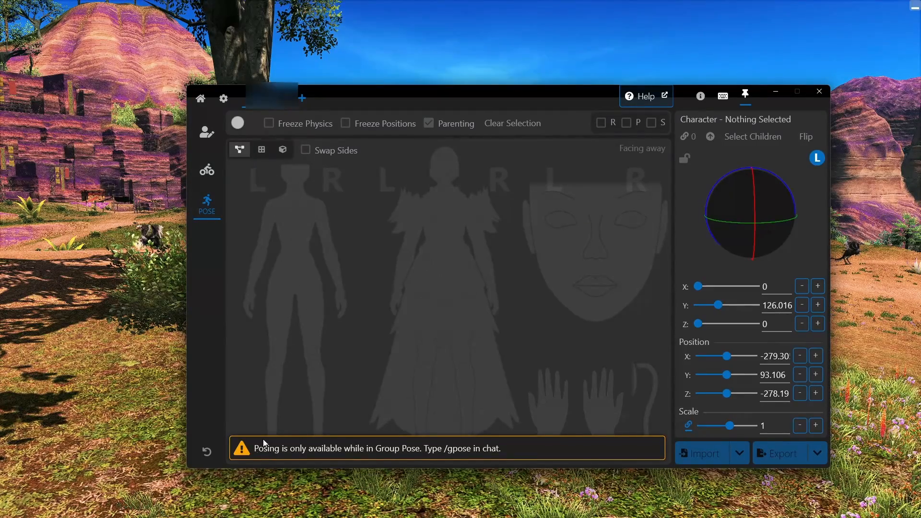
pyautogui.moveTo(390, 446)
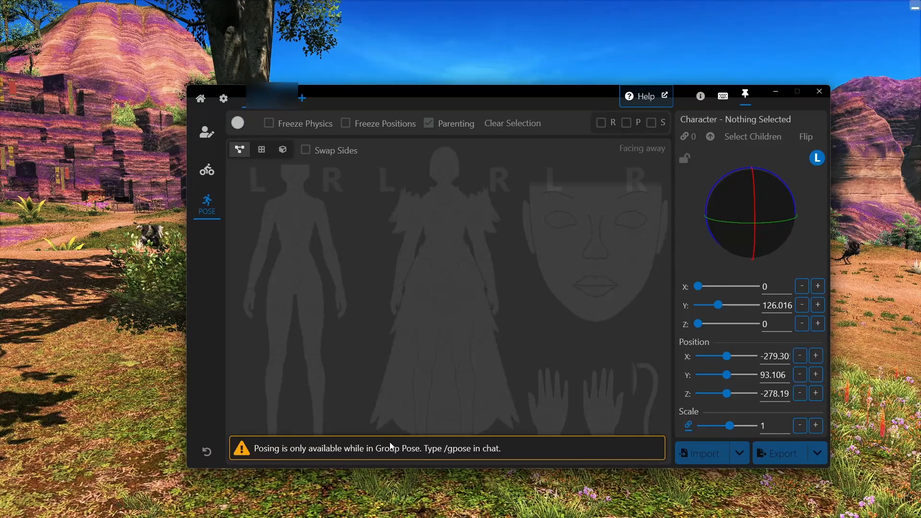
pyautogui.moveTo(291, 464)
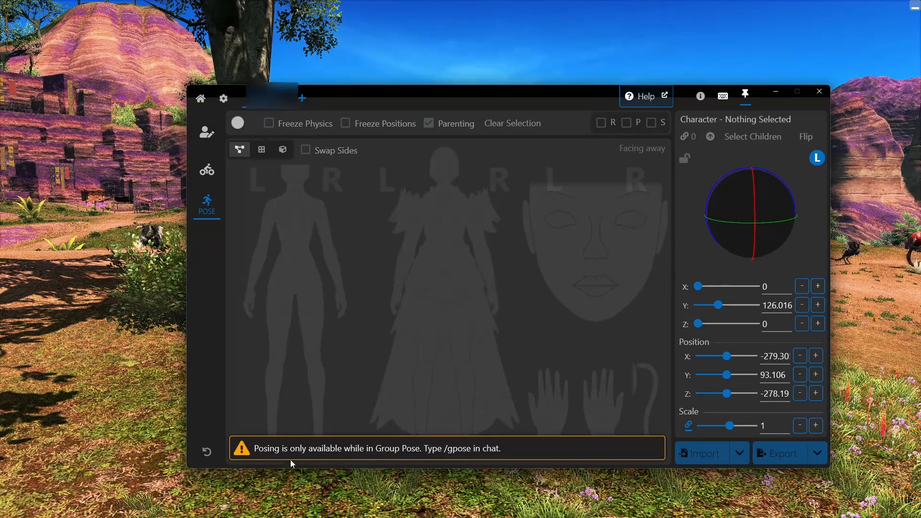
pyautogui.moveTo(99, 430)
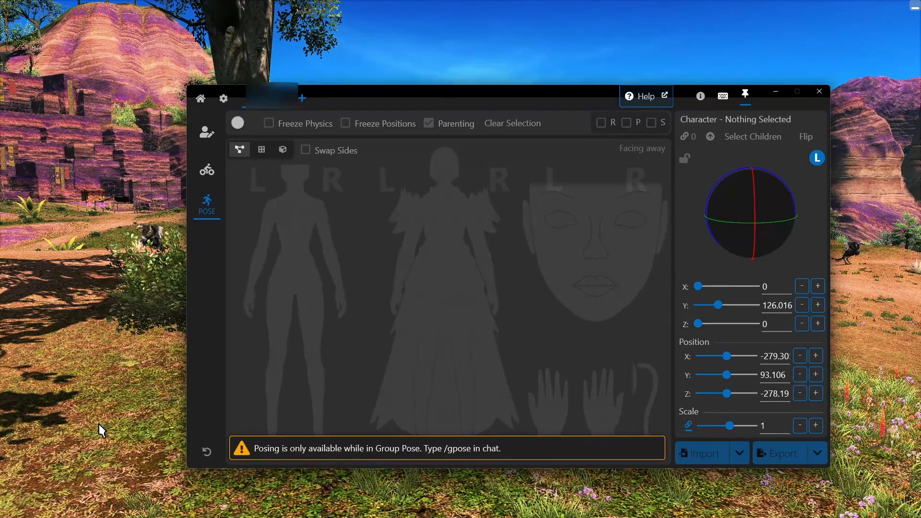
# - Enter GPose in-game, then switch Anamnesis posing mode on so the full skeleton appears
pyautogui.click(345, 124)
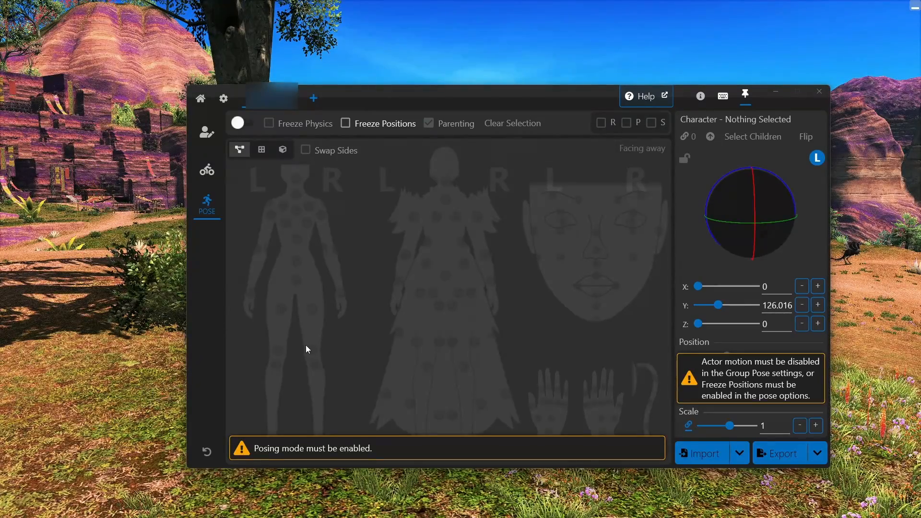
pyautogui.moveTo(363, 447)
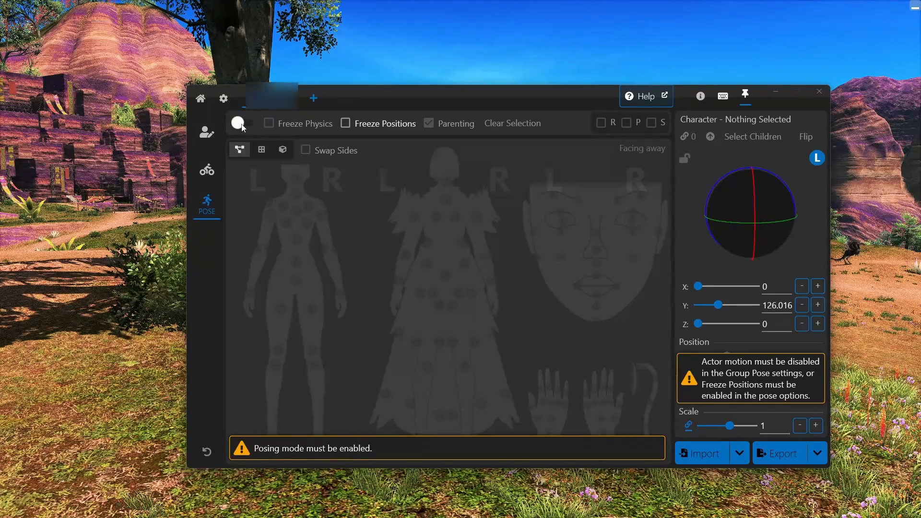
pyautogui.click(242, 123)
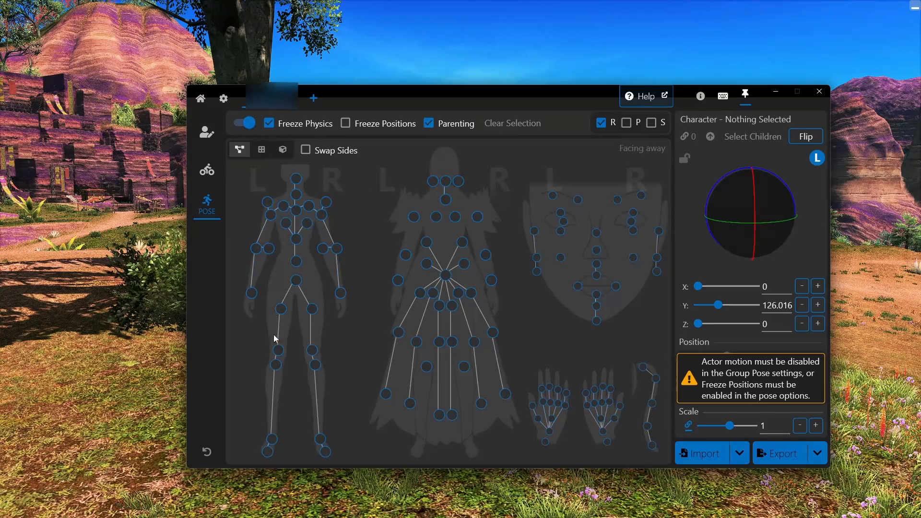
pyautogui.moveTo(552, 167)
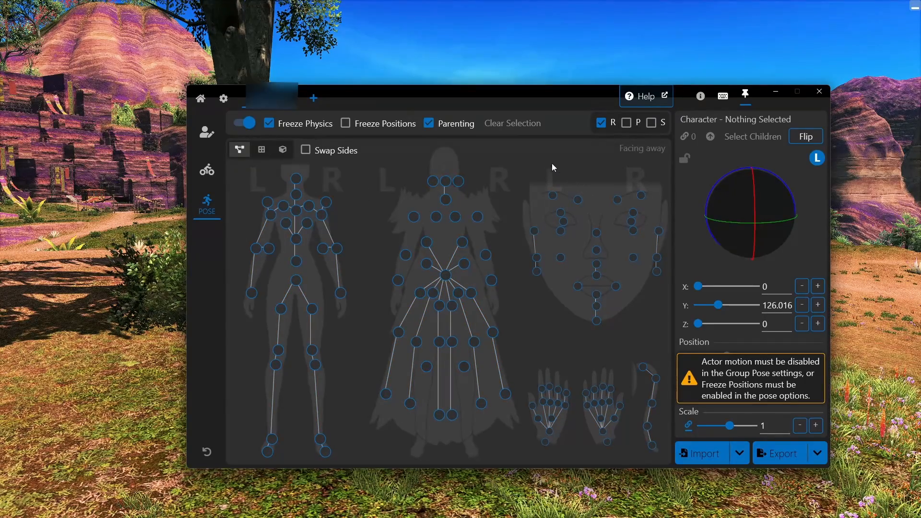
pyautogui.moveTo(509, 167)
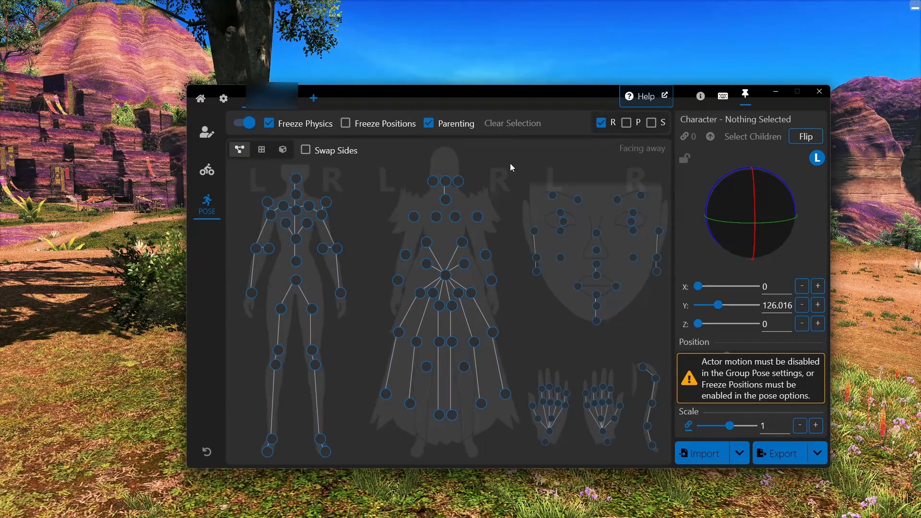
pyautogui.moveTo(503, 164)
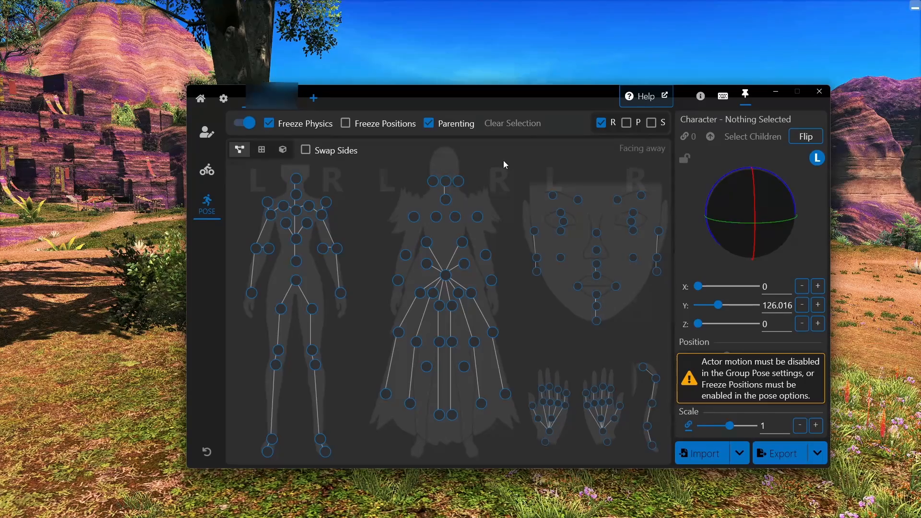
pyautogui.moveTo(291, 142)
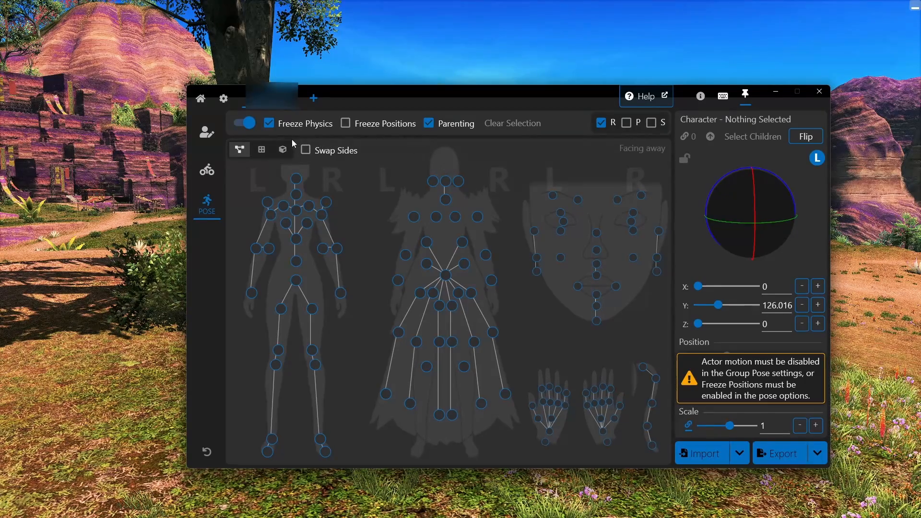
# - Switch to the 3D View and scroll the bone list down to the IVCS iv_ bones
pyautogui.click(282, 149)
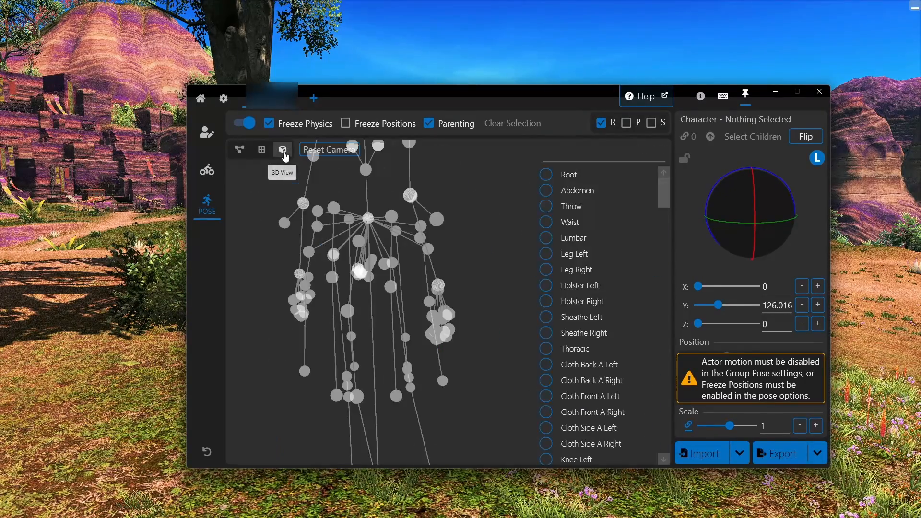
pyautogui.moveTo(312, 172)
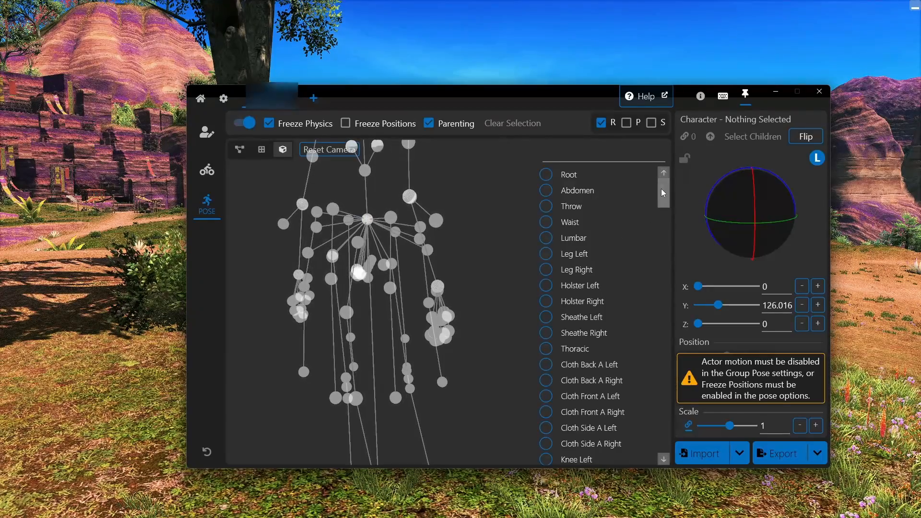
pyautogui.scroll(-3)
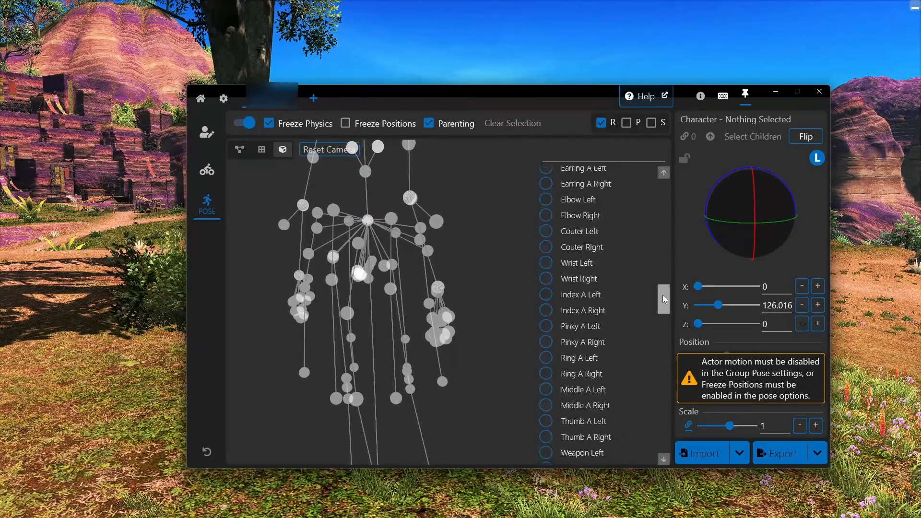
pyautogui.scroll(-3)
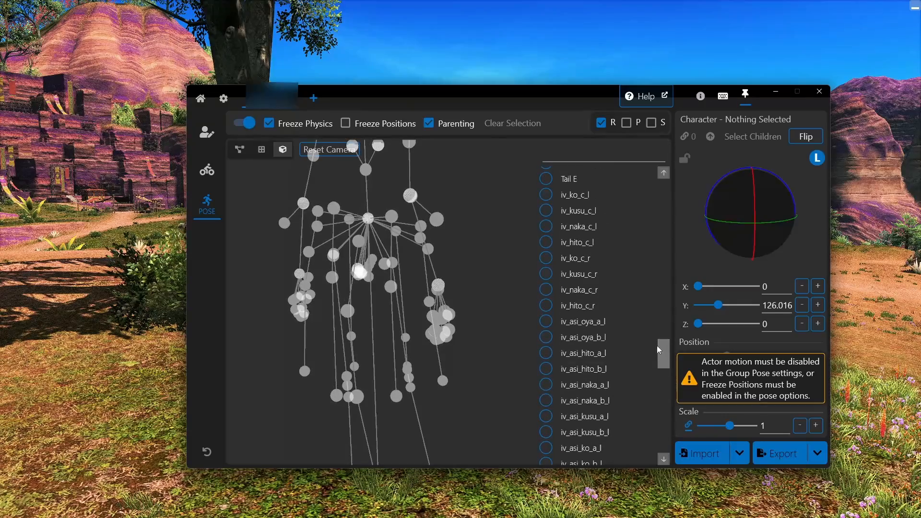